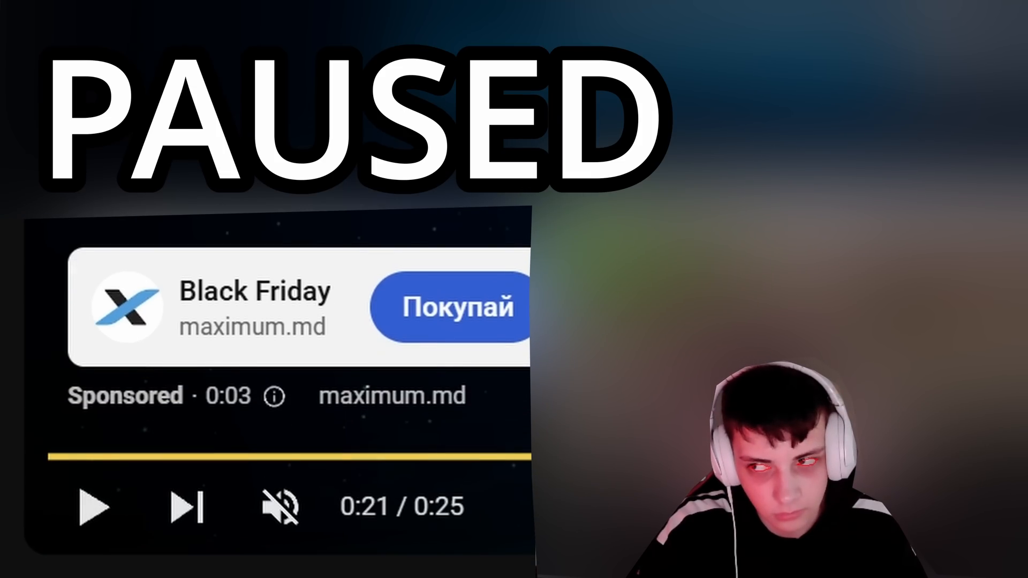
click(89, 507)
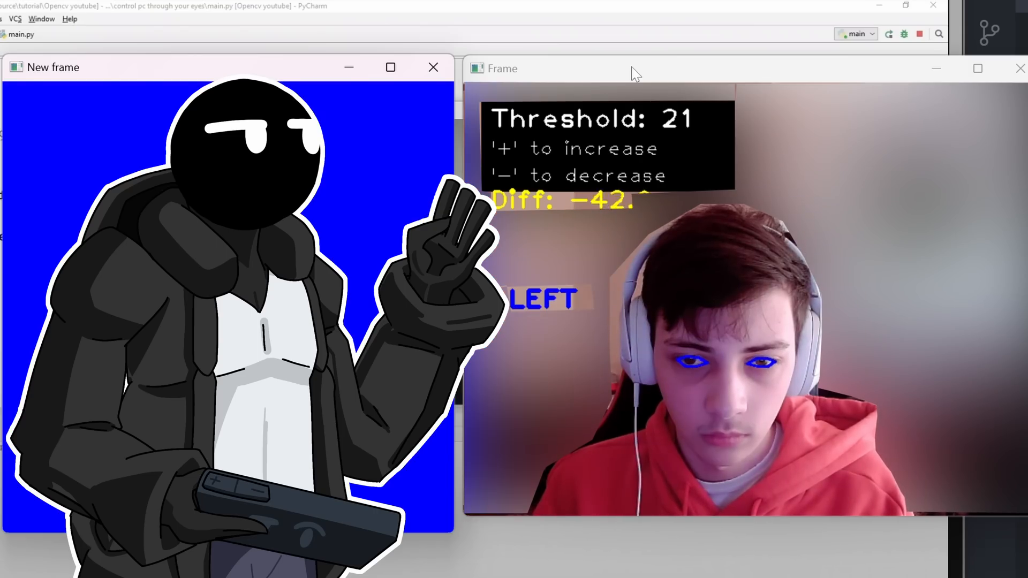
key(plus)
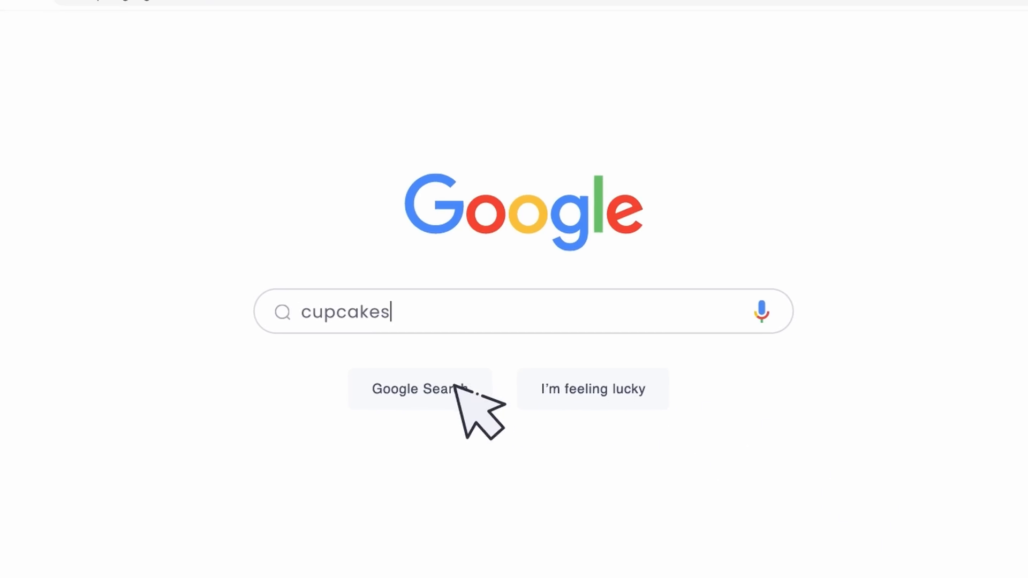
click(419, 389)
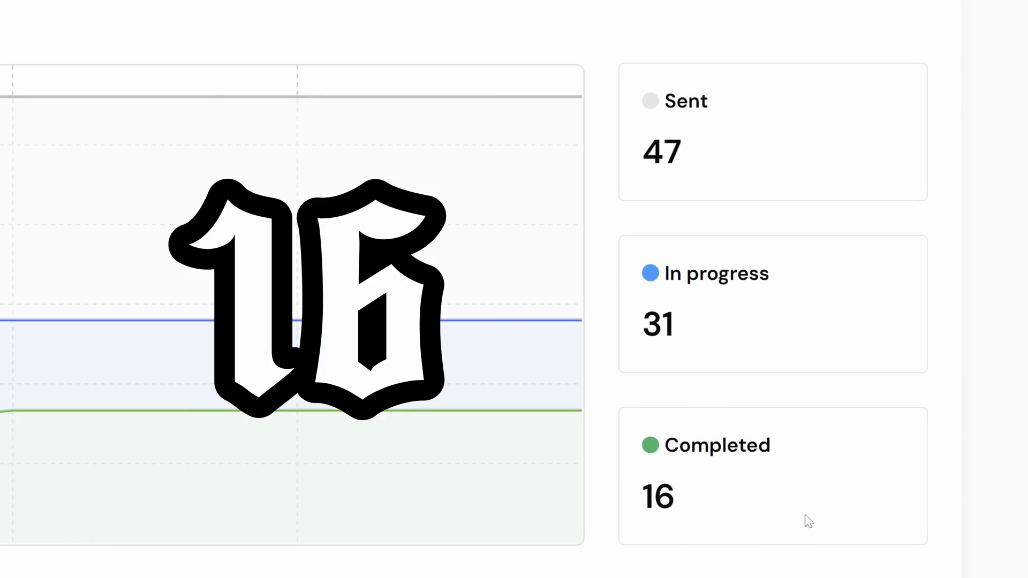